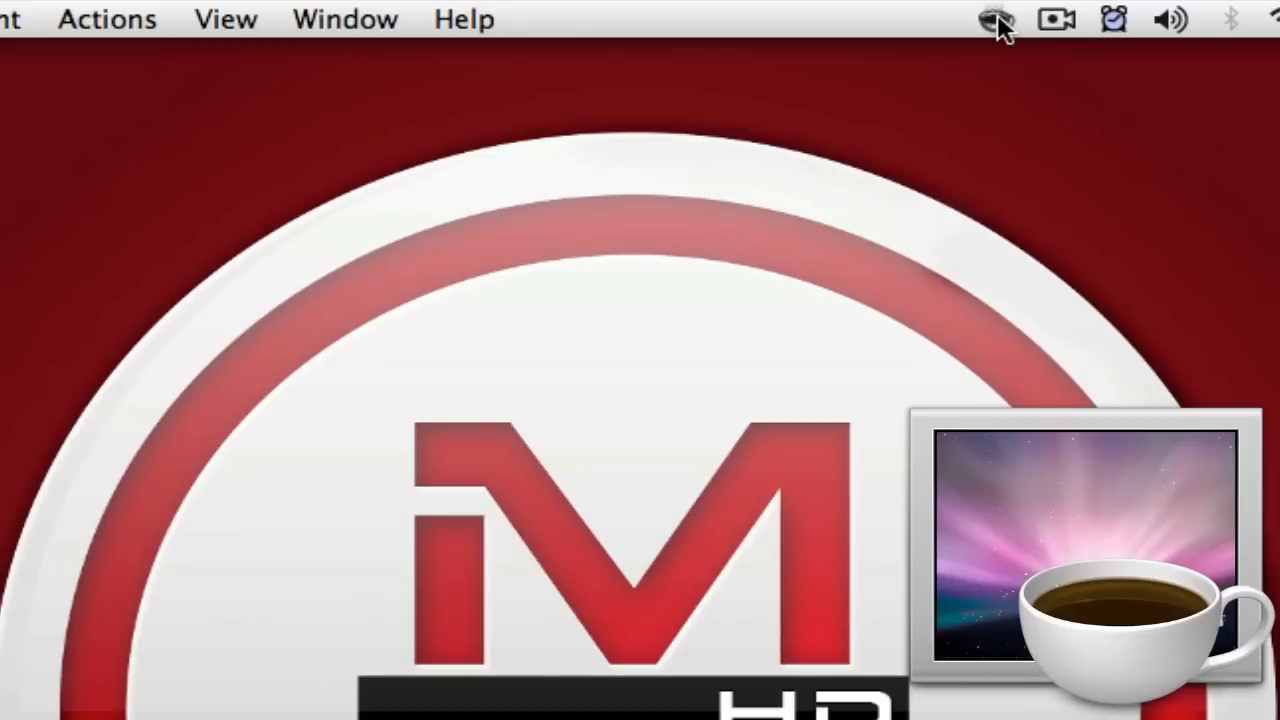
mouse_move(650, 470)
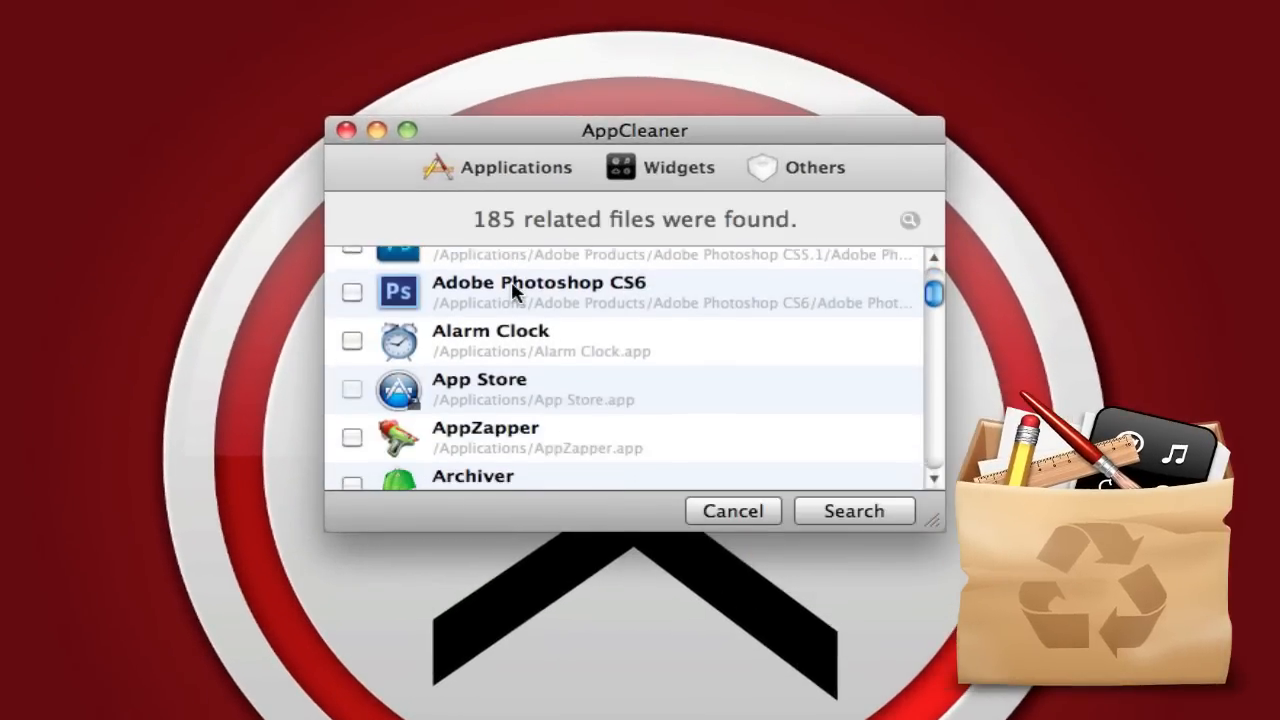
Select AppZapper in the Applications list to reveal its four related files
scroll(down, 3)
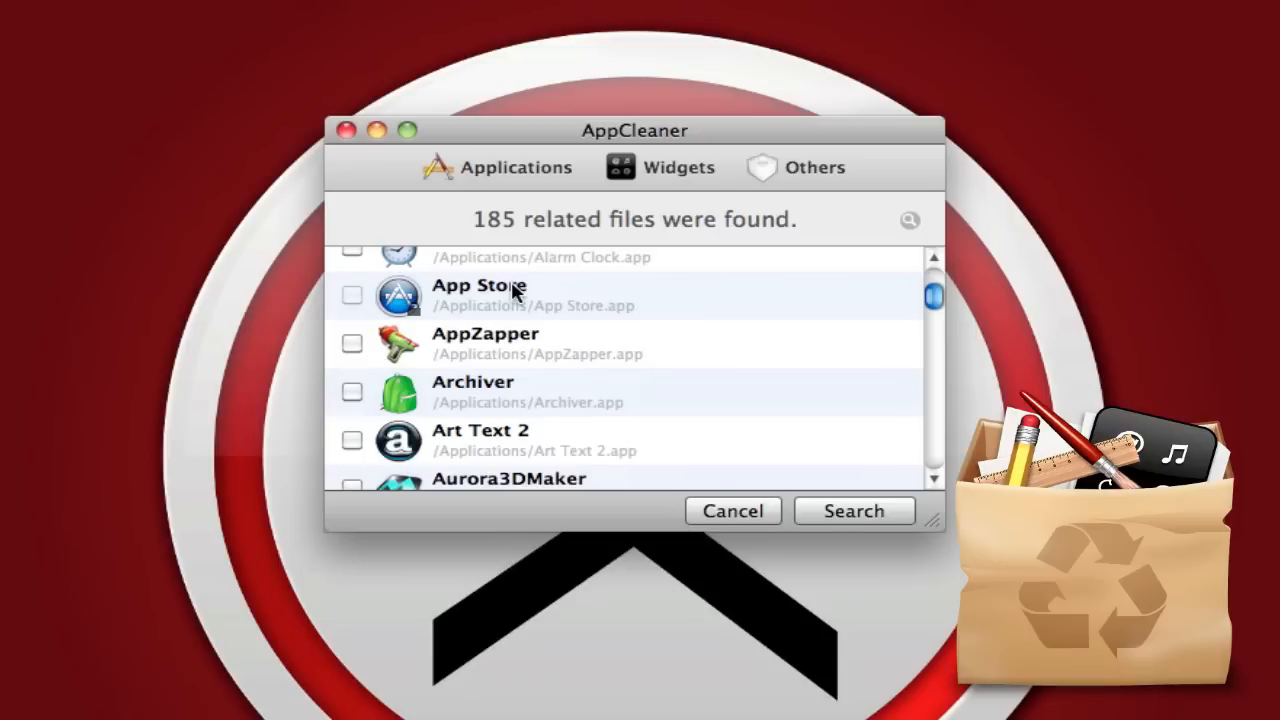
mouse_move(563, 388)
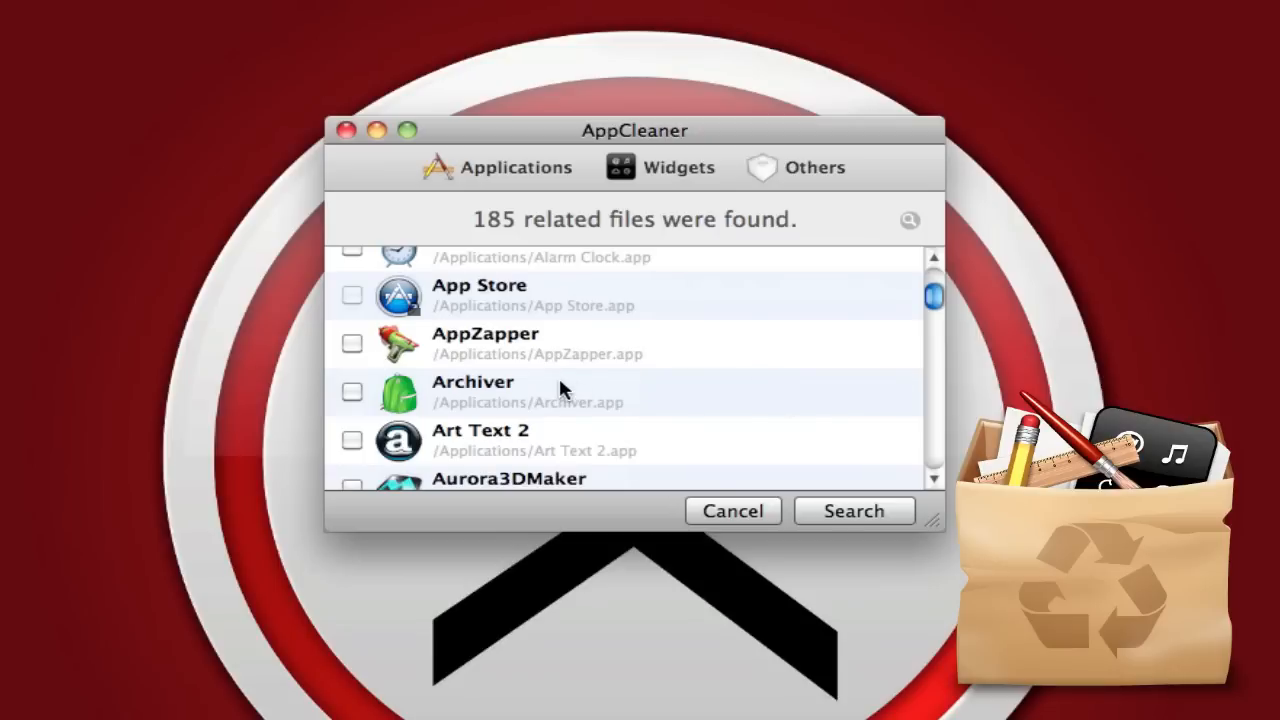
click(853, 511)
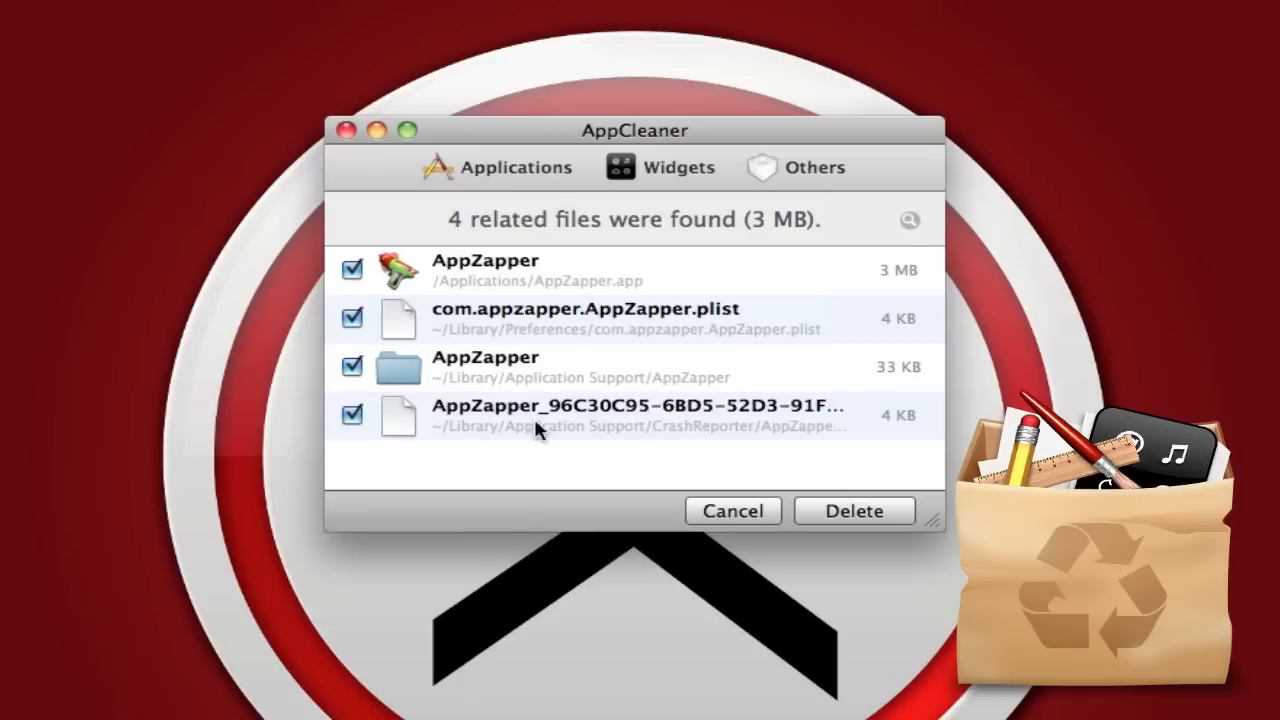
mouse_move(555, 315)
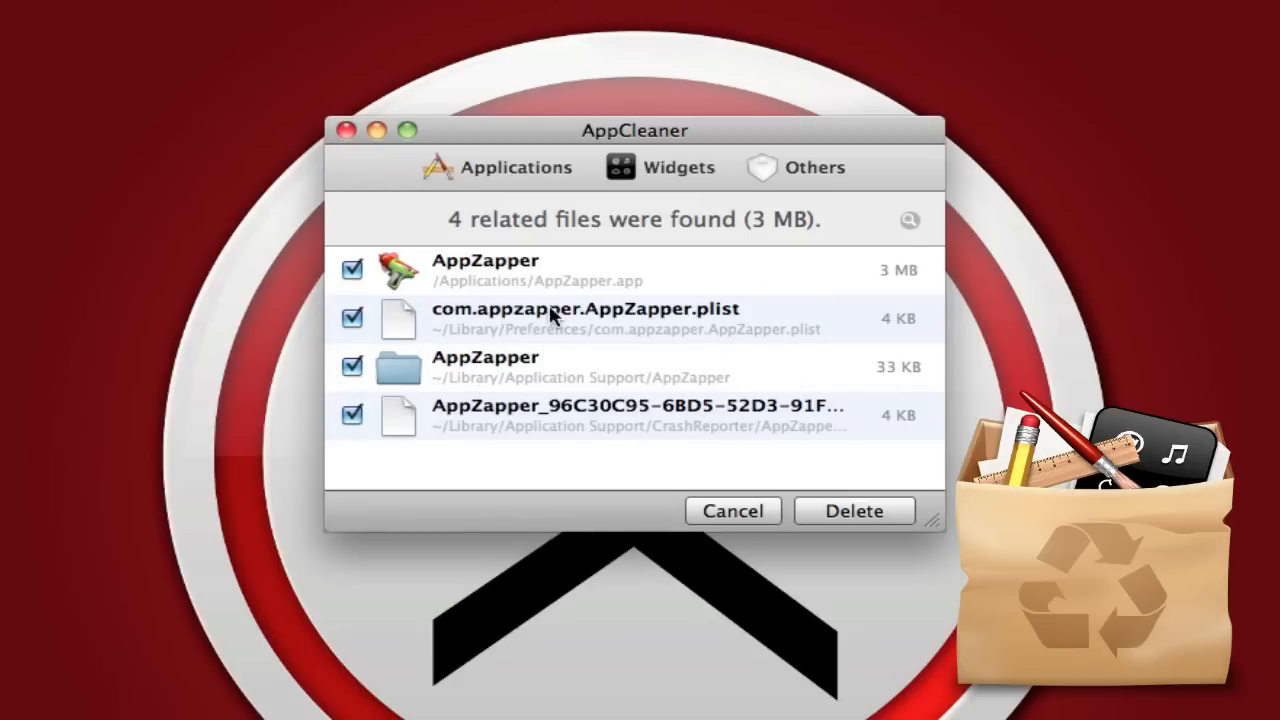
mouse_move(528, 368)
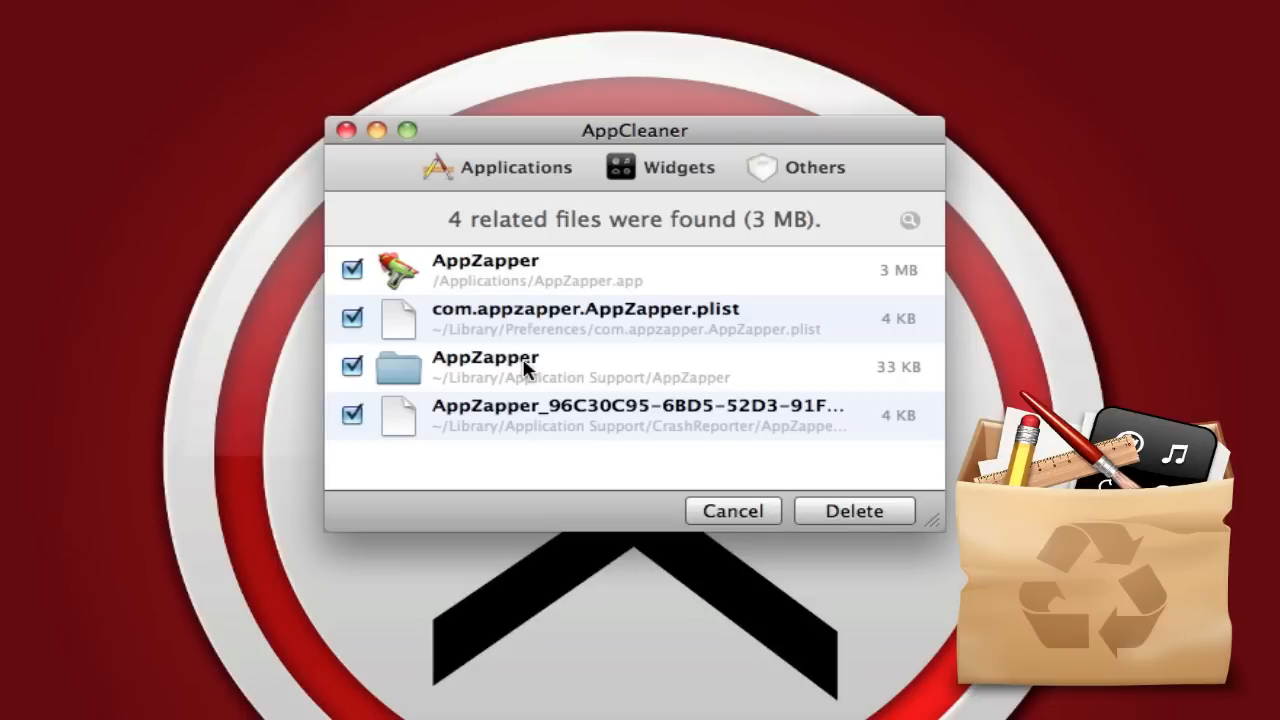
mouse_move(687, 336)
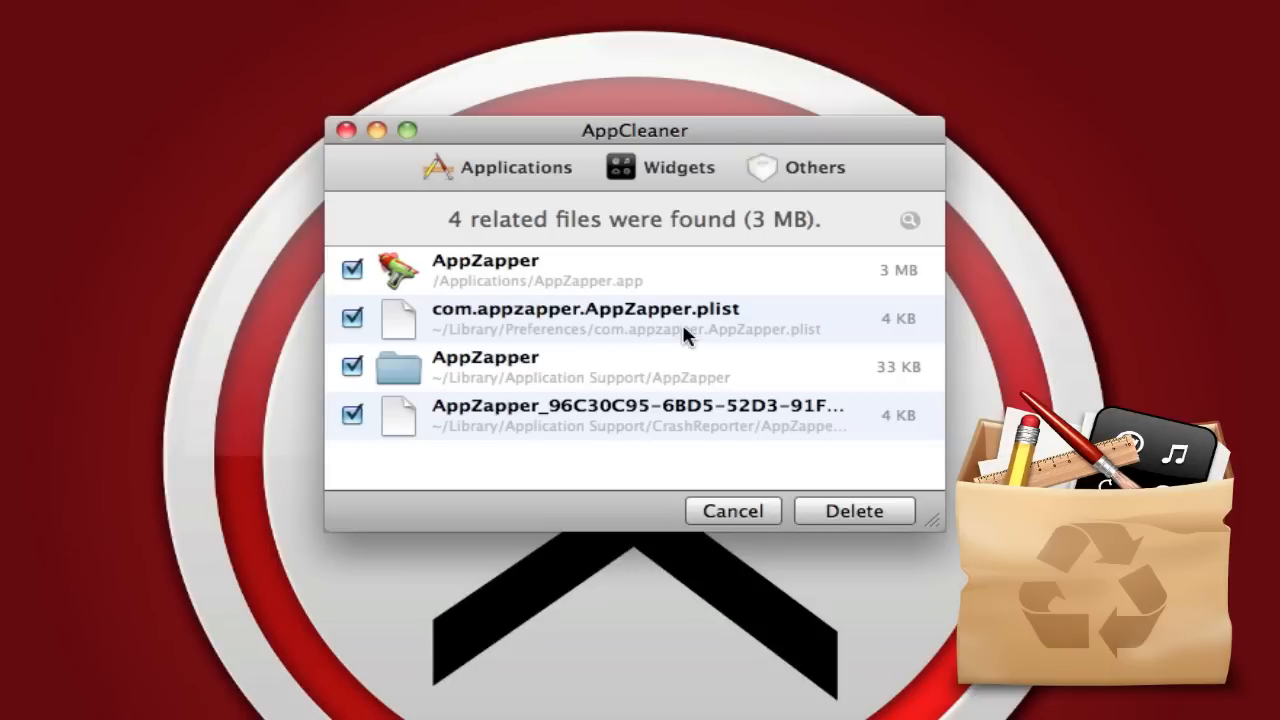
Review the Widgets and Others lists, then close AppCleaner back to the desktop
click(661, 167)
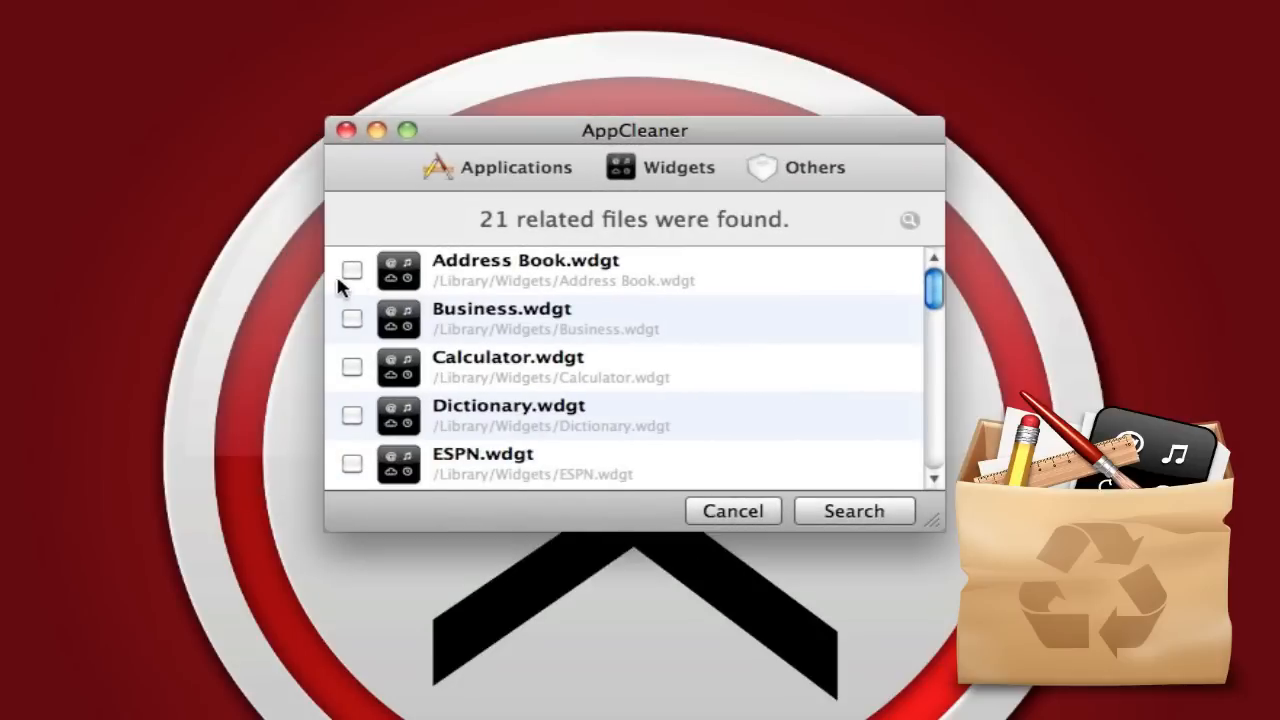
click(815, 167)
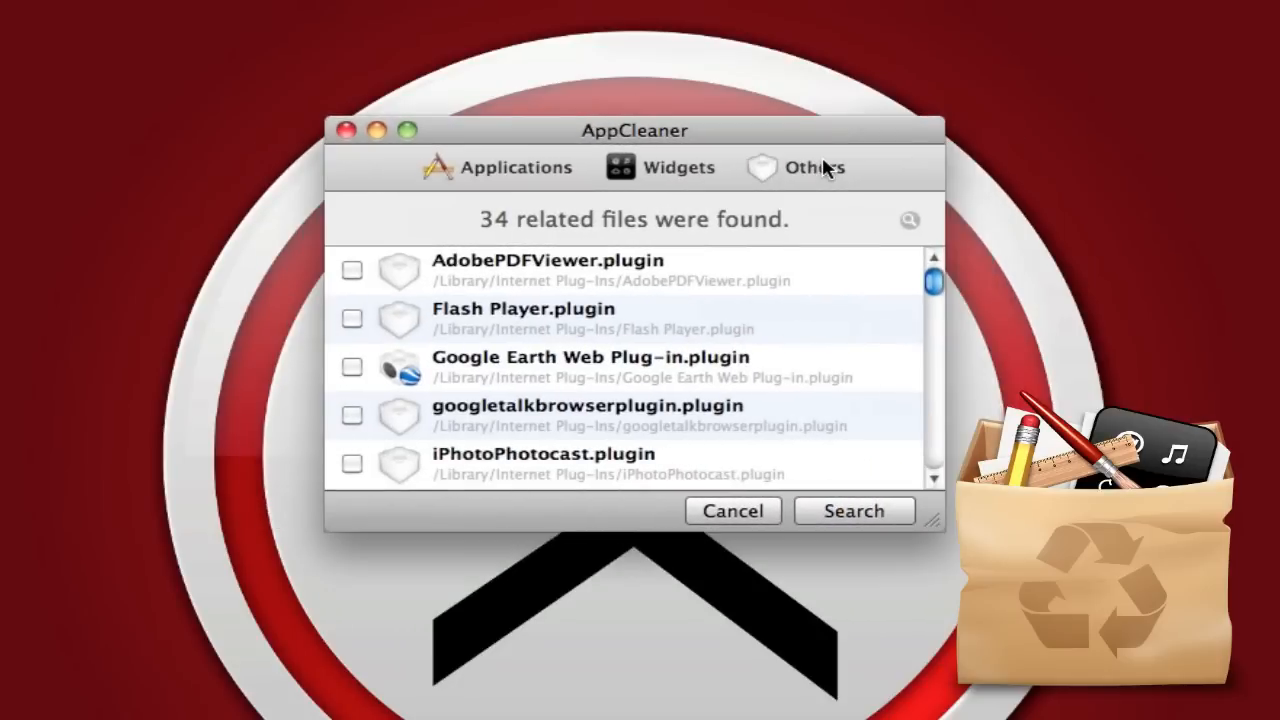
click(732, 511)
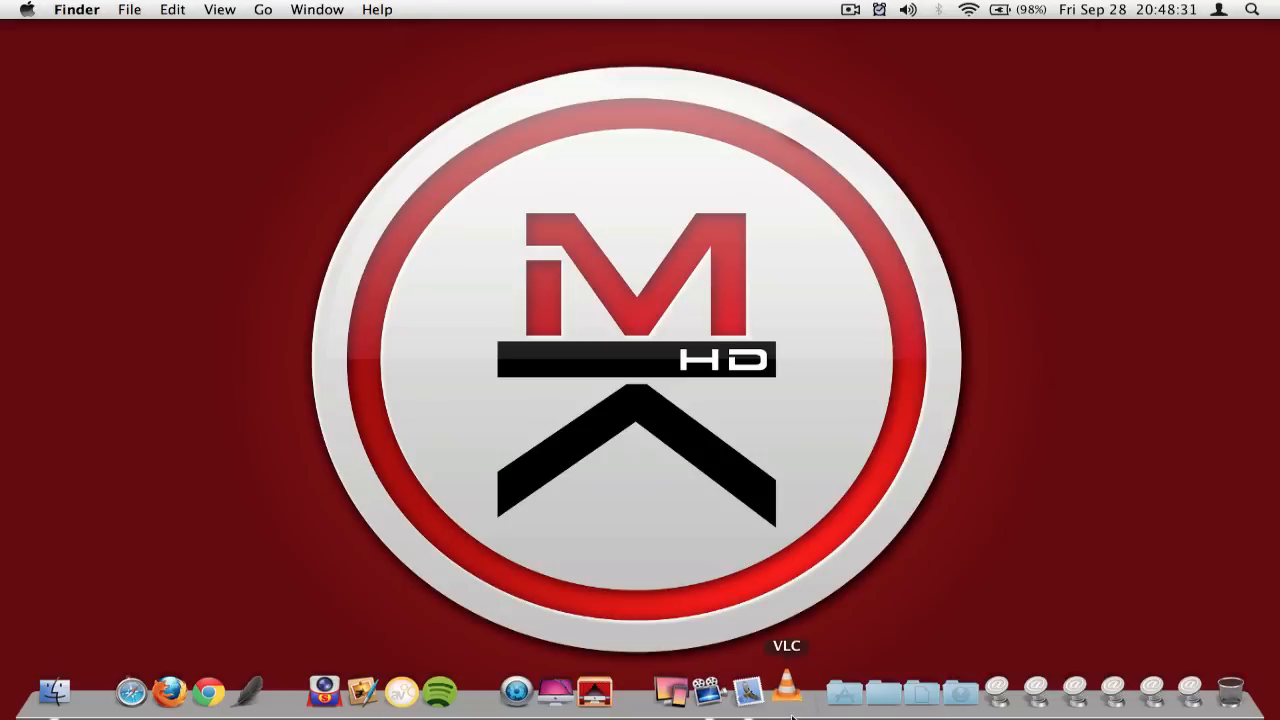
Launch VLC from the Dock, showing the media player with its empty playlist
click(786, 690)
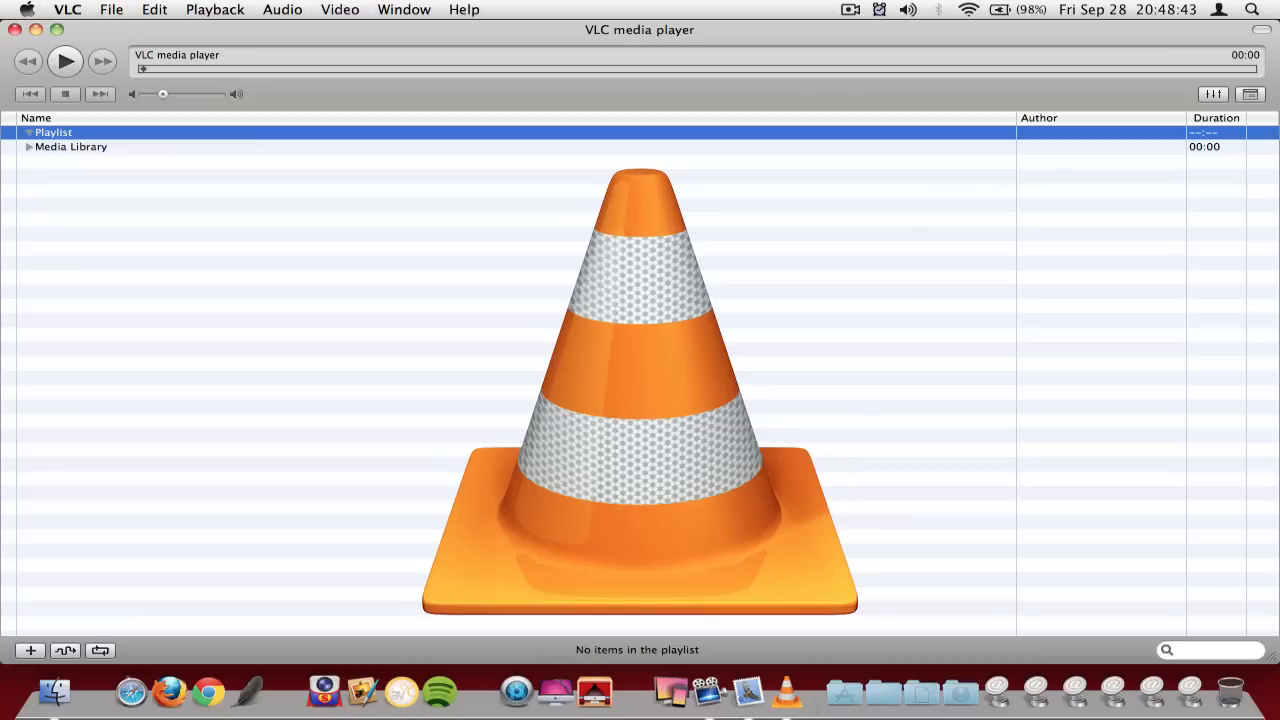
mouse_move(238, 155)
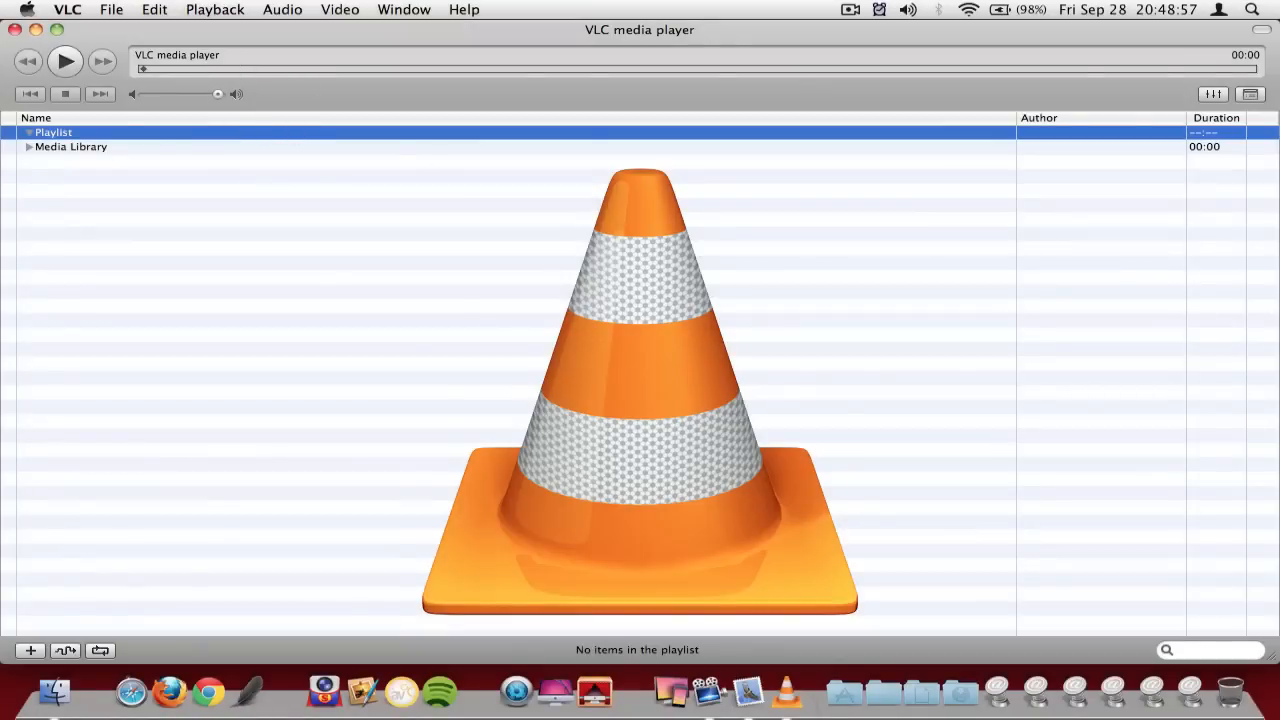
click(787, 690)
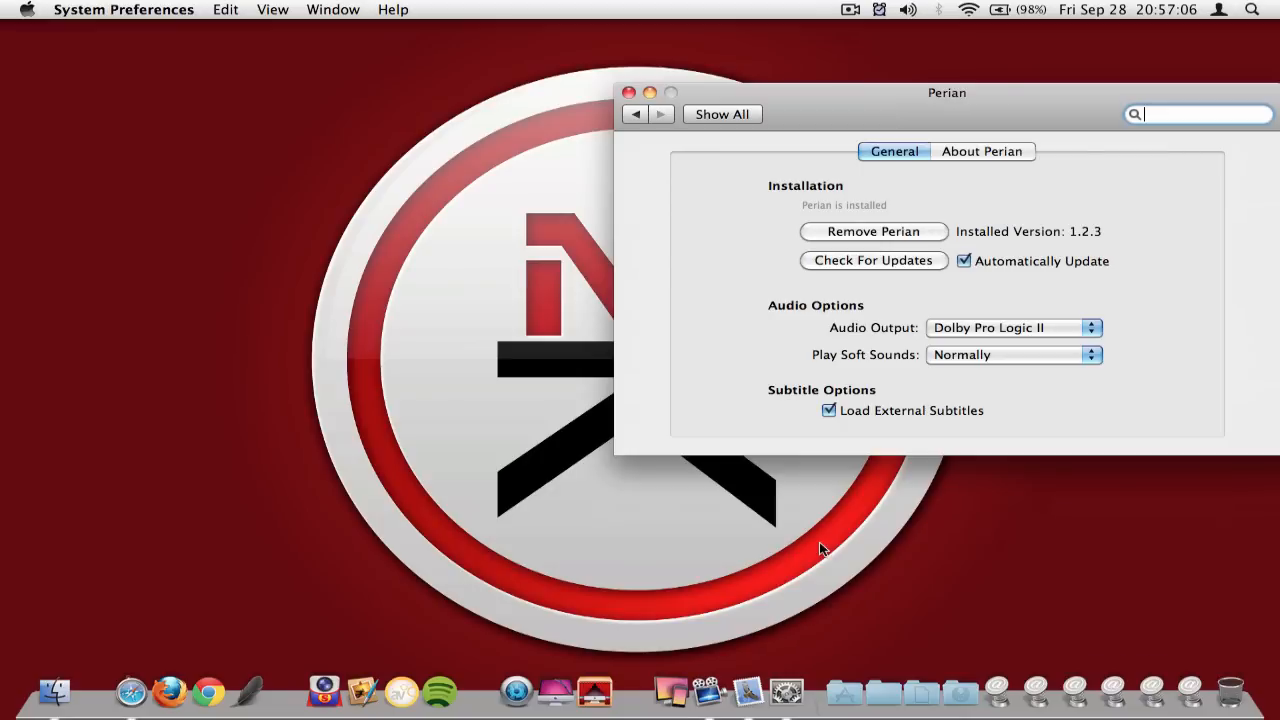
mouse_move(933, 104)
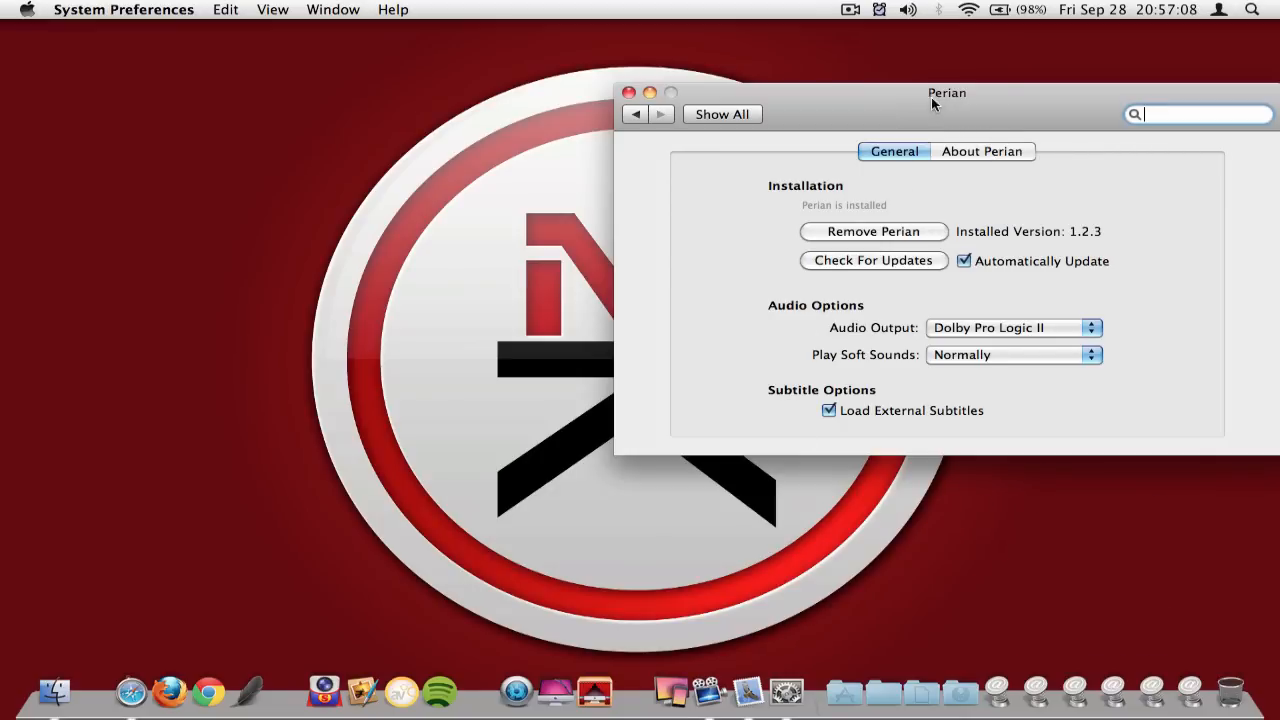
Bring up the Perian website in Safari listing its supported formats
click(131, 691)
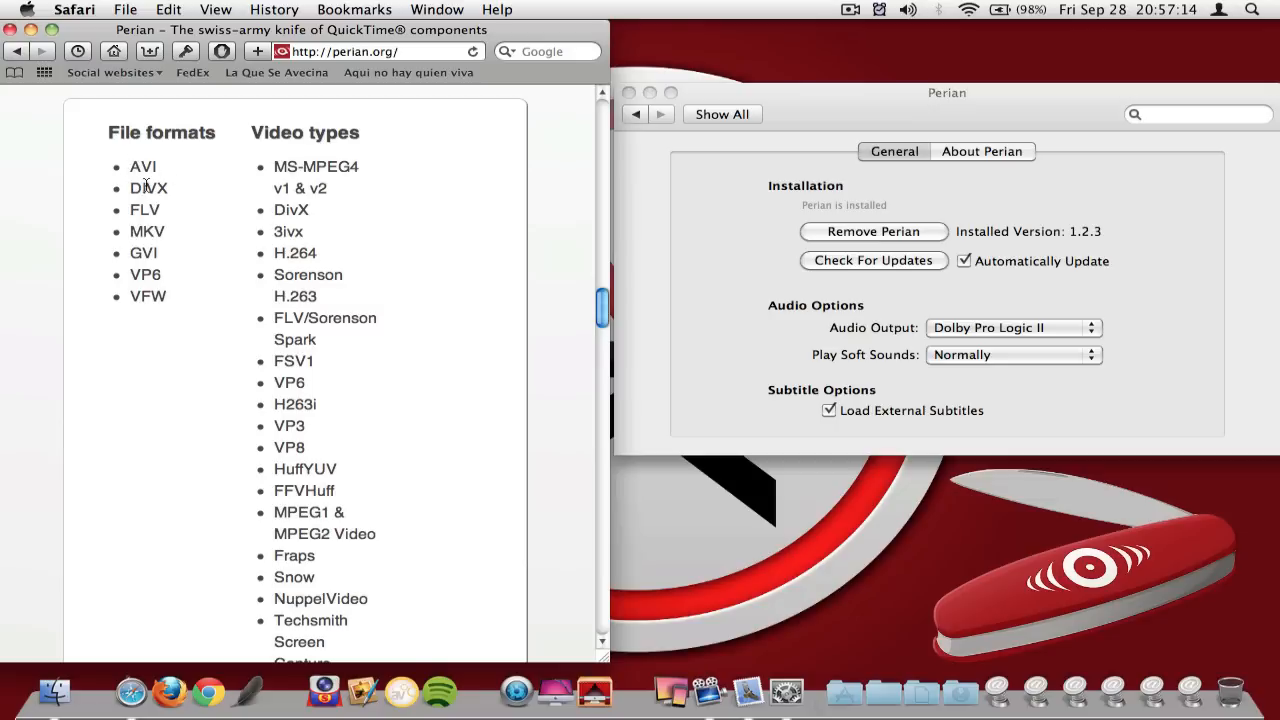
mouse_move(183, 245)
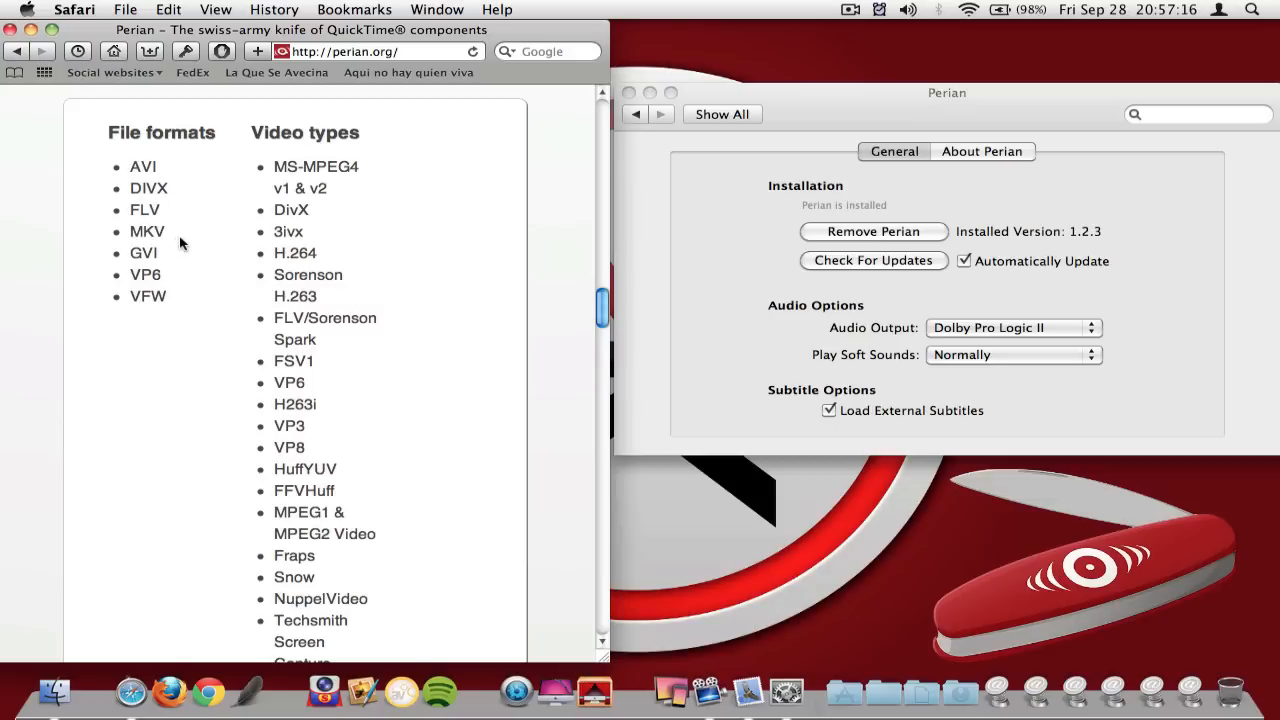
mouse_move(208, 296)
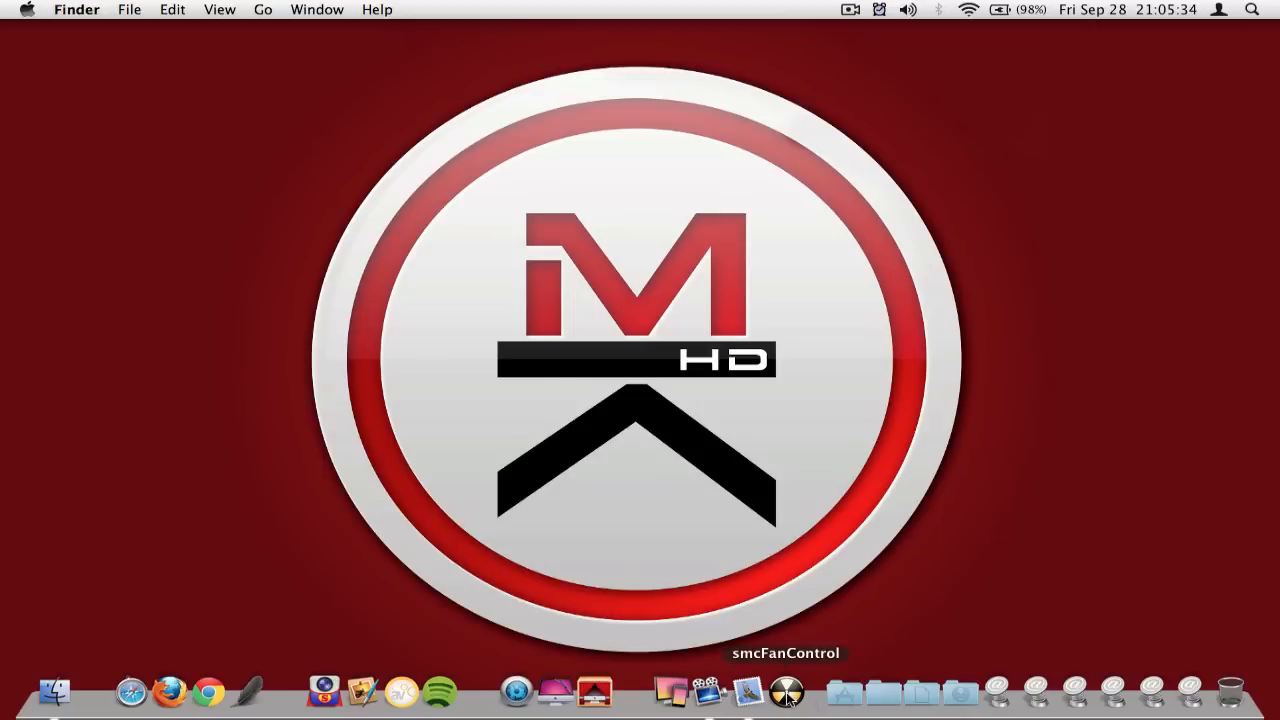
Launch smcFanControl and reach its preferences from the menu-bar item
click(787, 690)
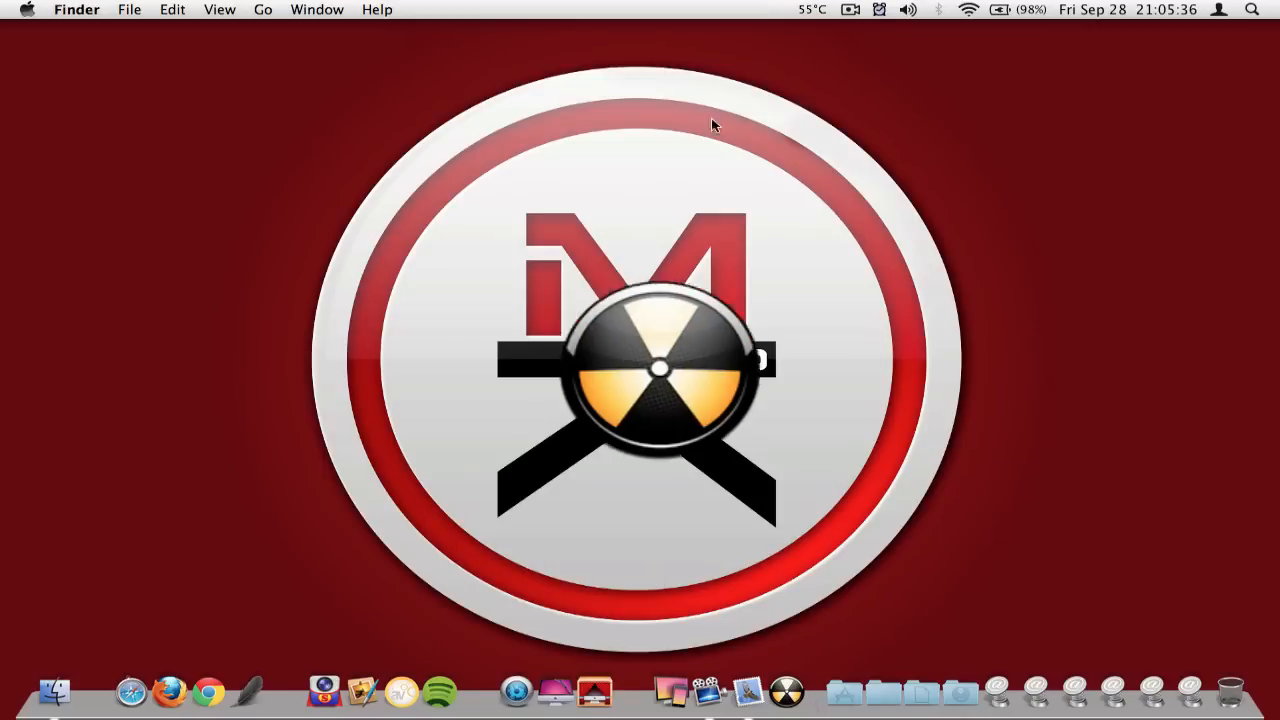
click(810, 9)
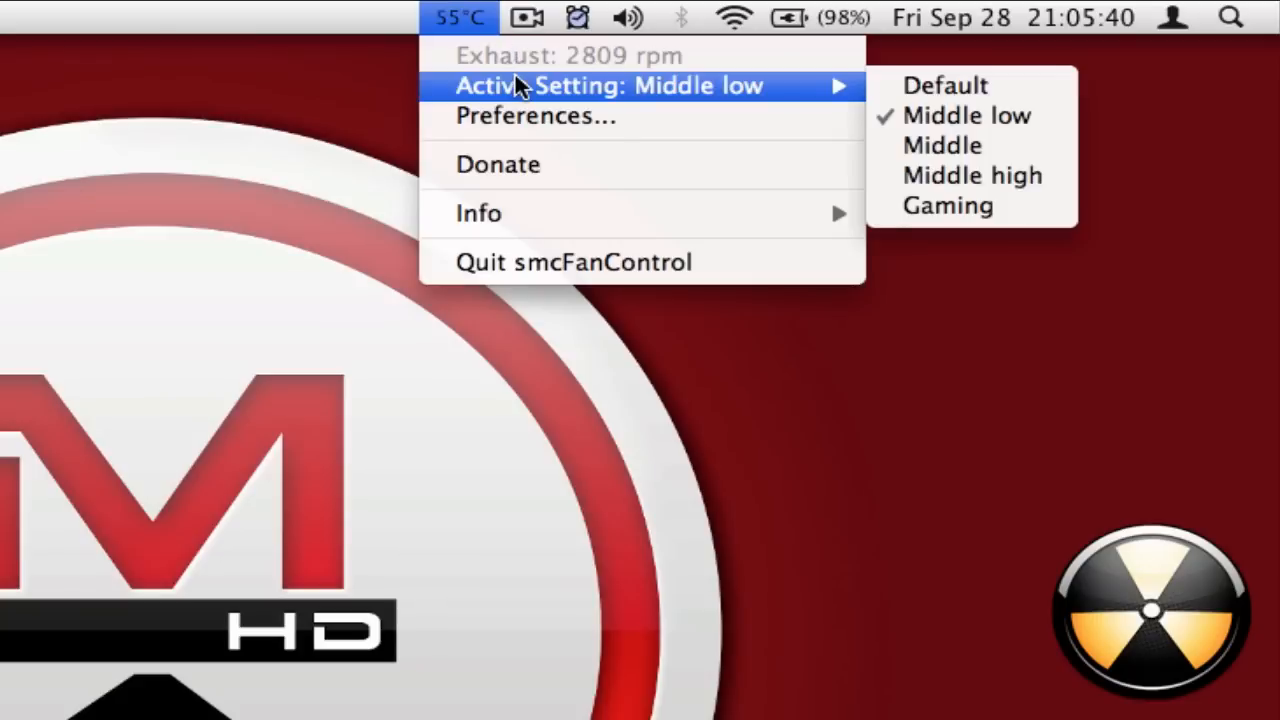
click(534, 115)
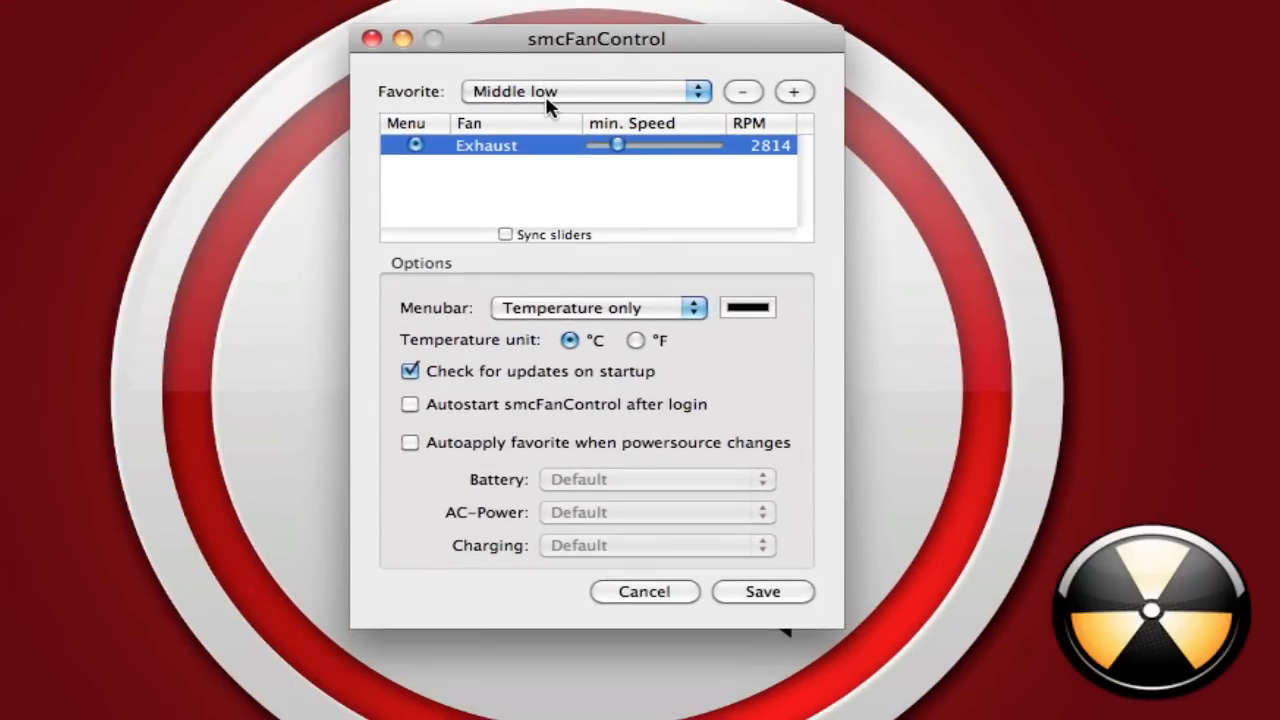
mouse_move(555, 97)
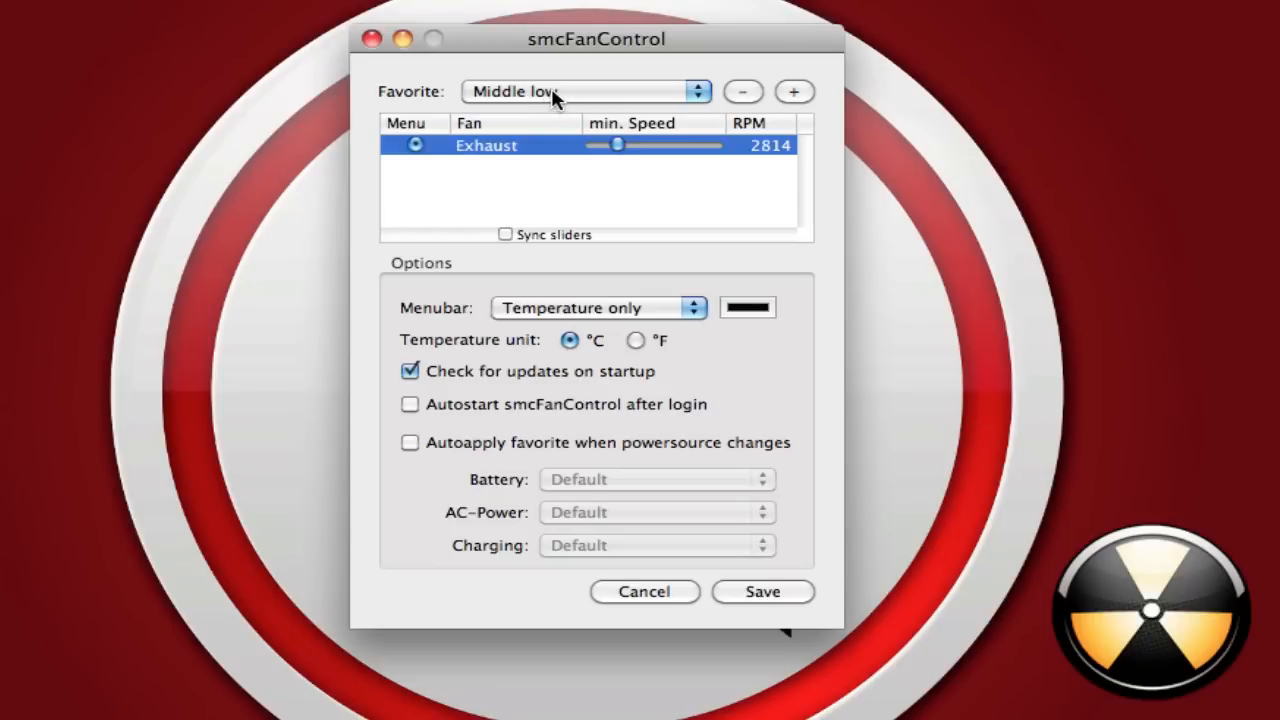
Save Gaming as the active fan preset and confirm the exhaust fan runs near 6200 rpm
click(587, 91)
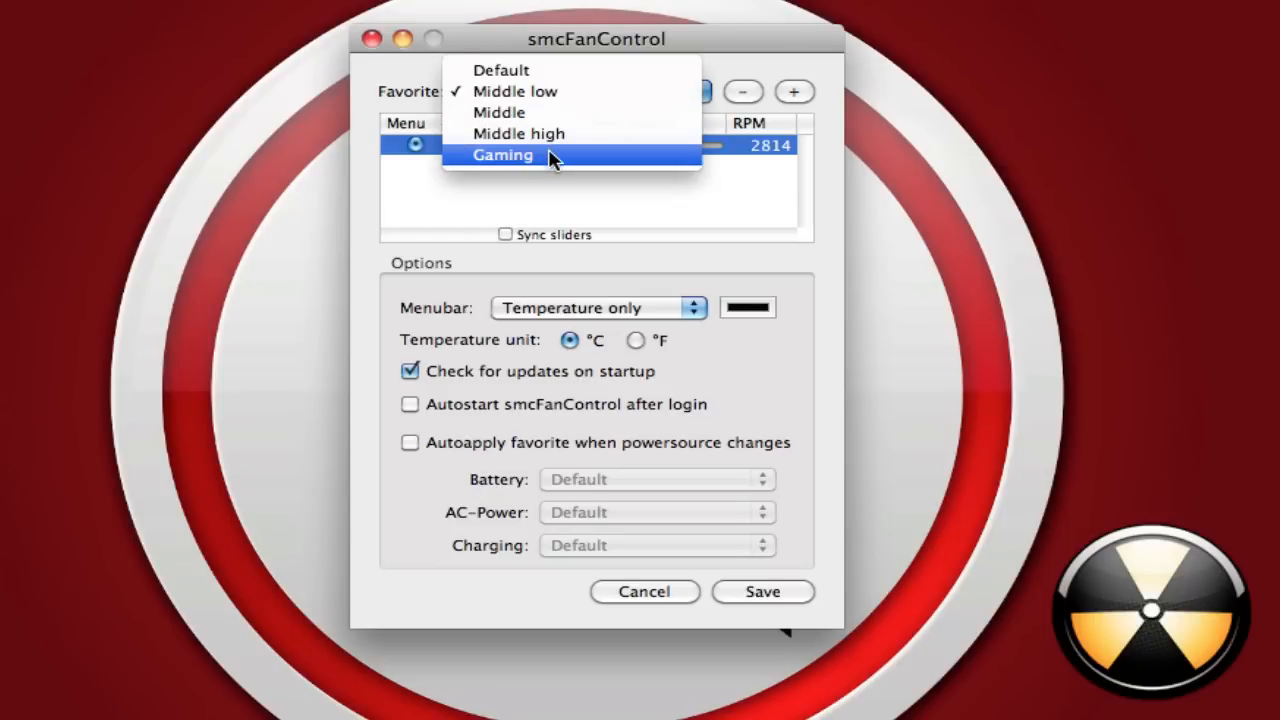
click(503, 155)
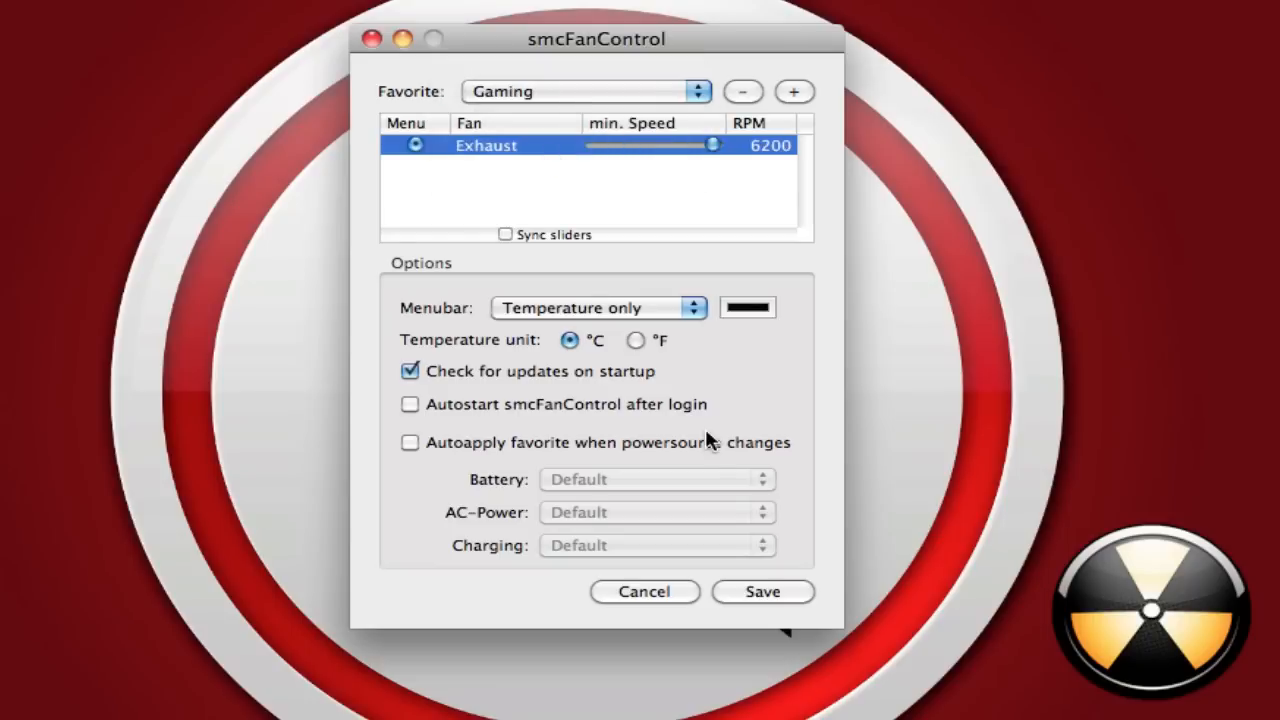
click(644, 591)
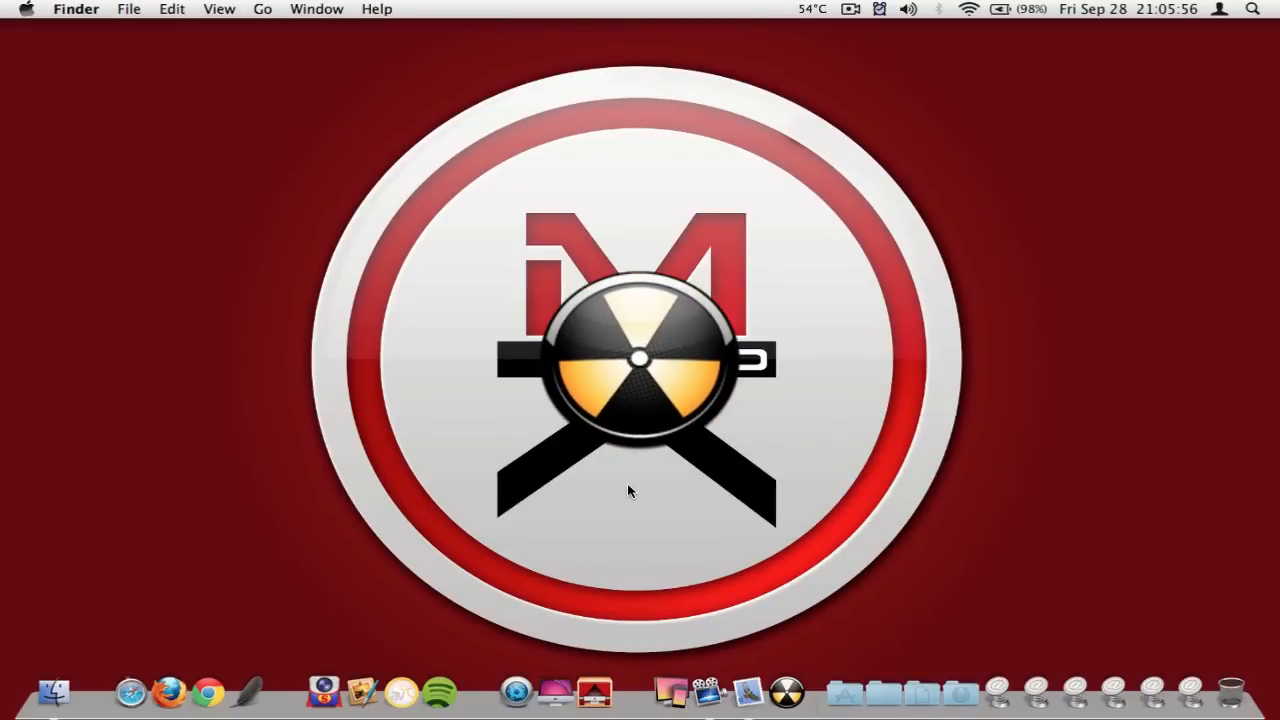
click(811, 9)
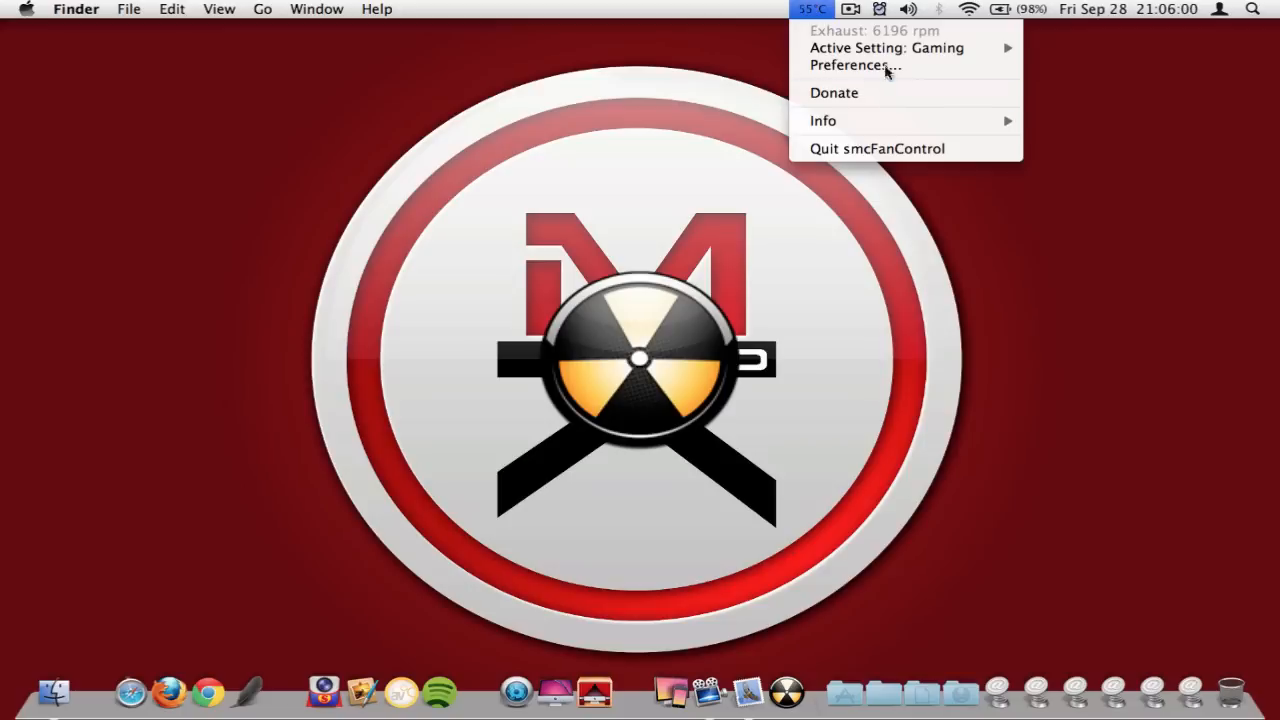